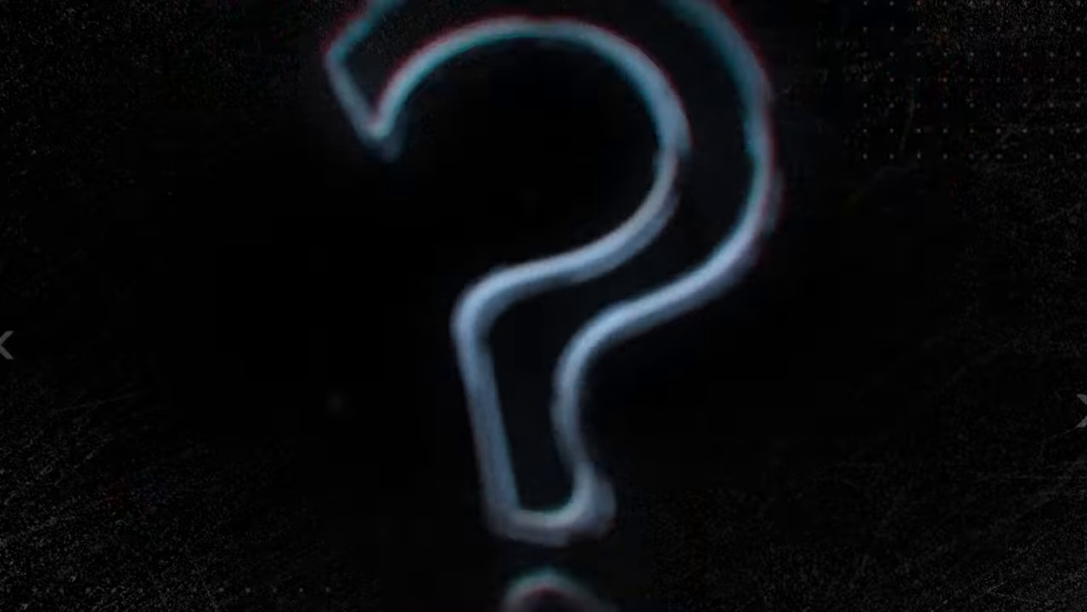
type("AI Ski")
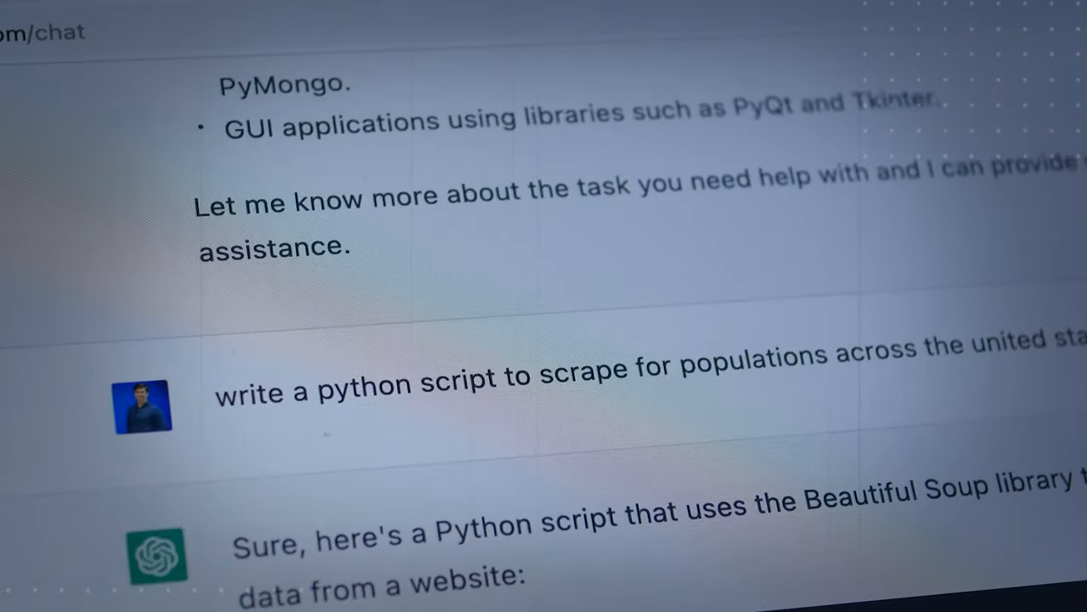
scroll("down", 3)
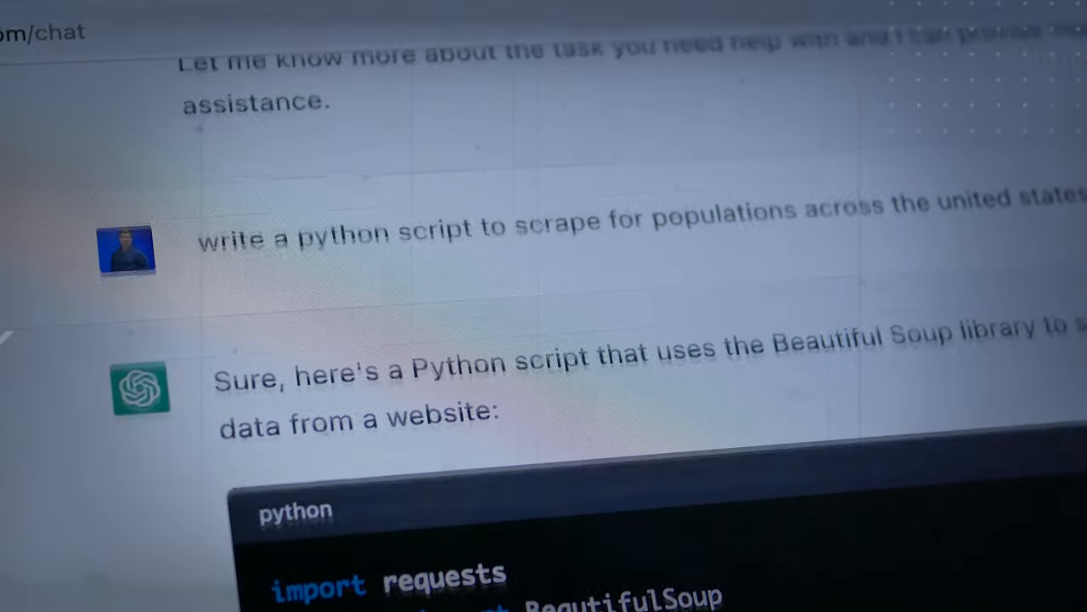